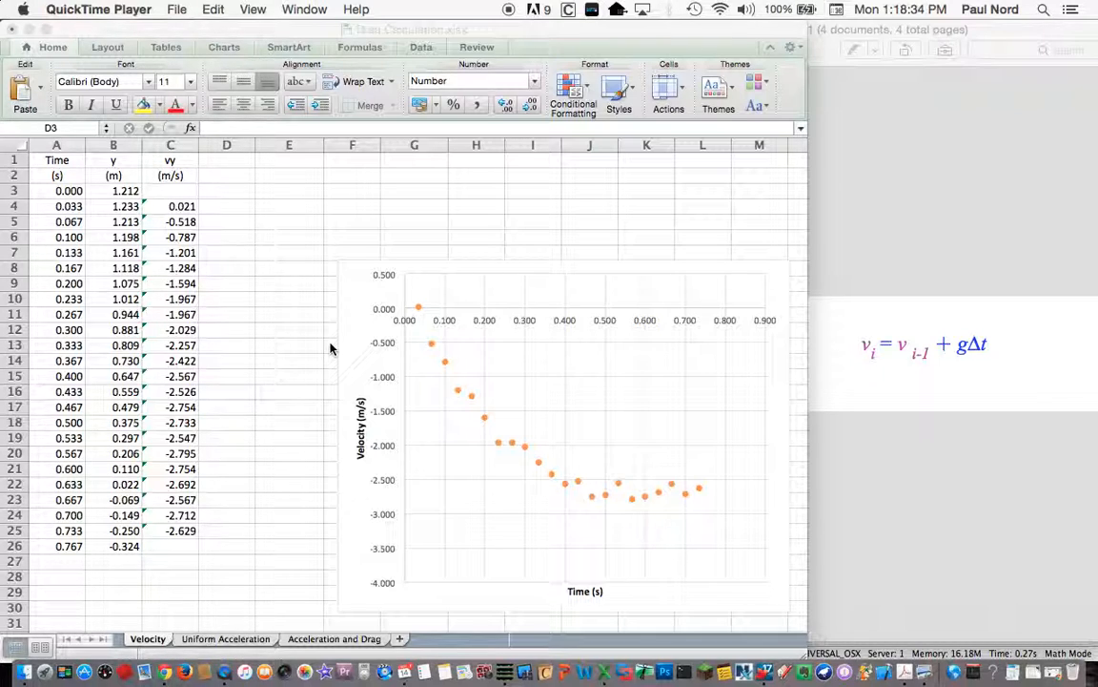
mouse_move(318, 343)
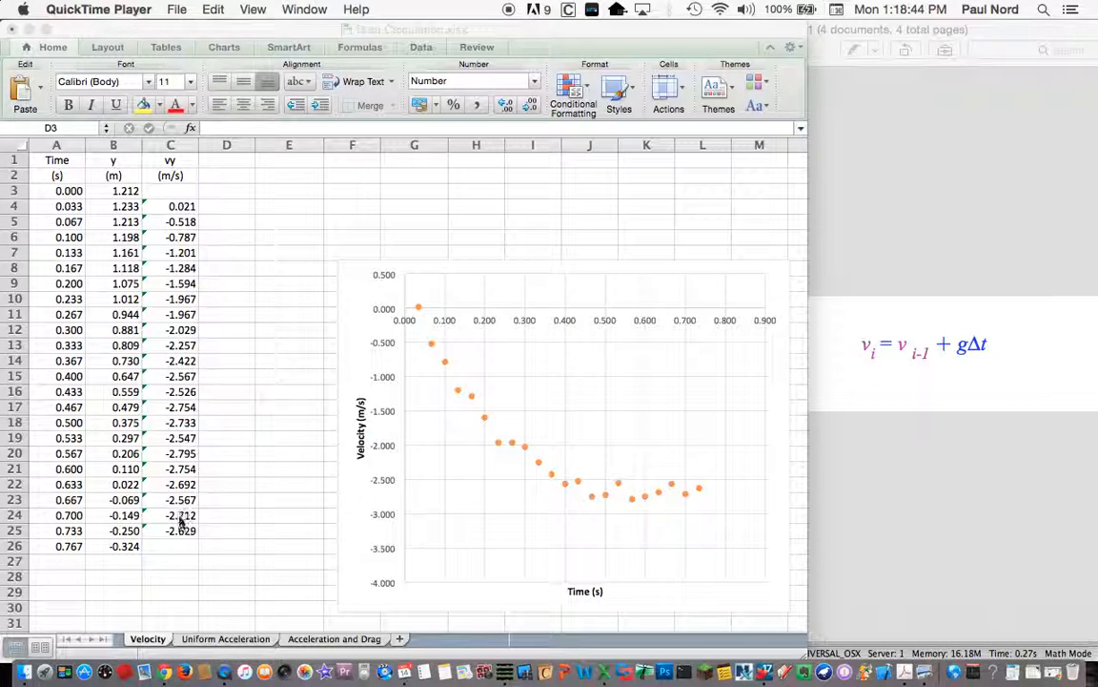
mouse_move(389, 403)
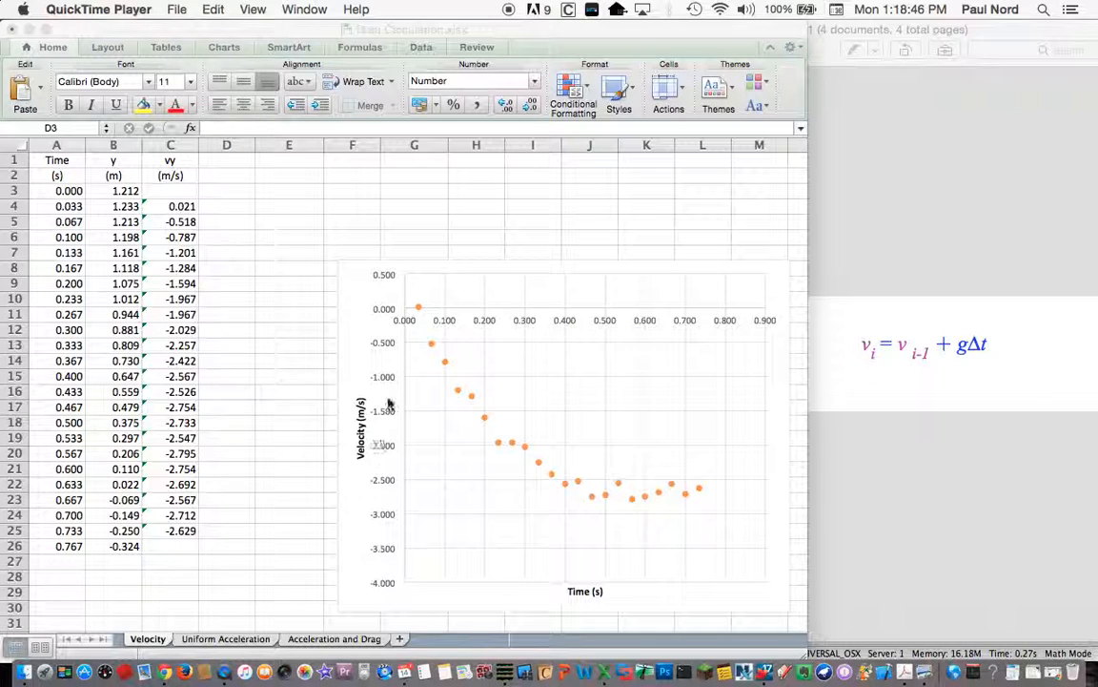
mouse_move(419, 314)
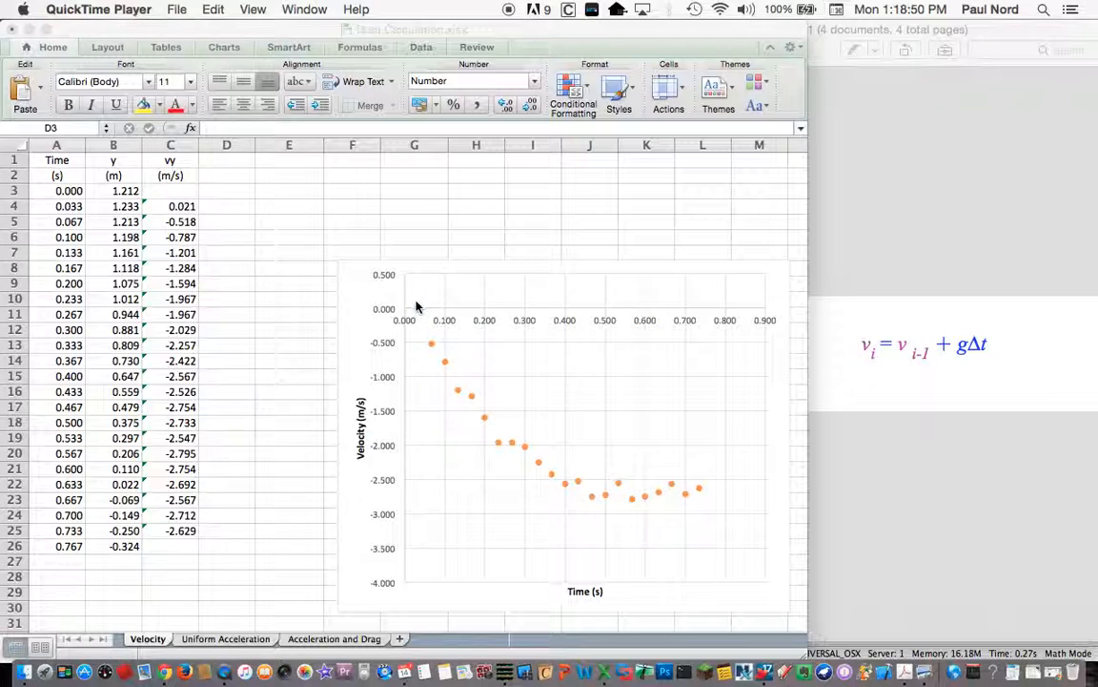
mouse_move(430, 346)
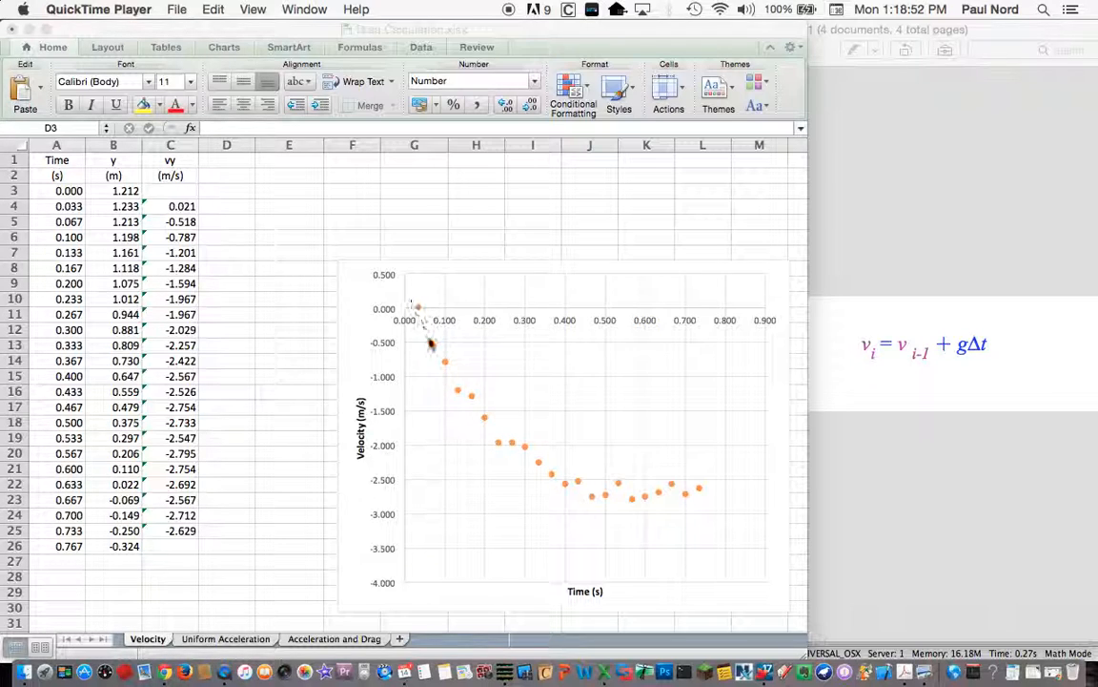
mouse_move(416, 324)
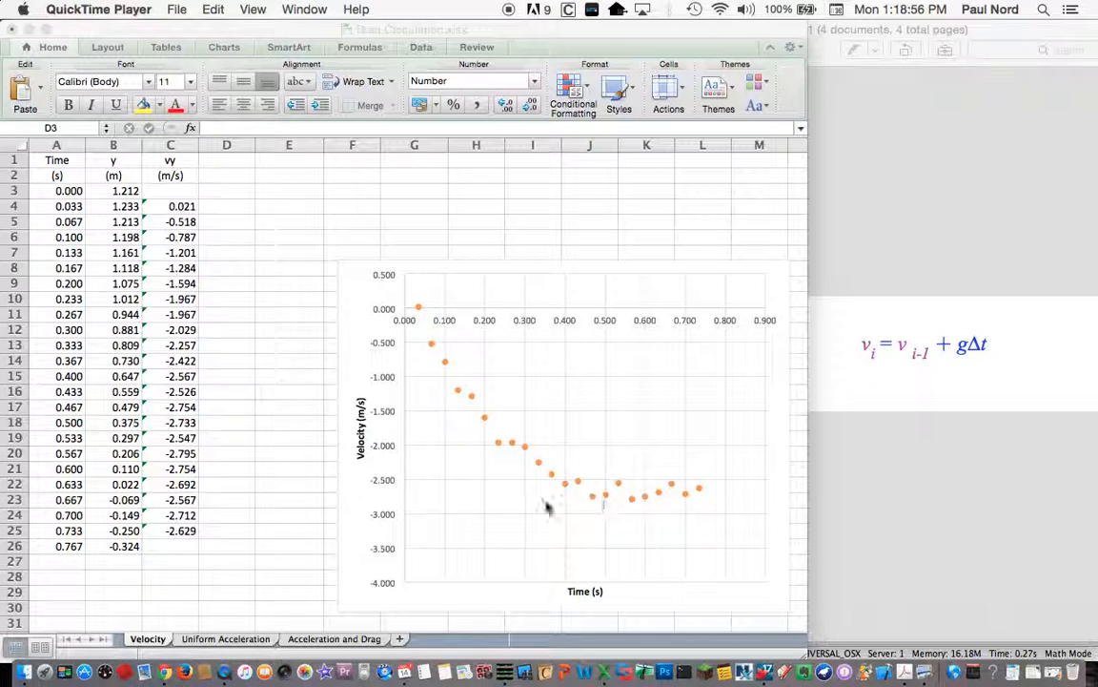
mouse_move(690, 504)
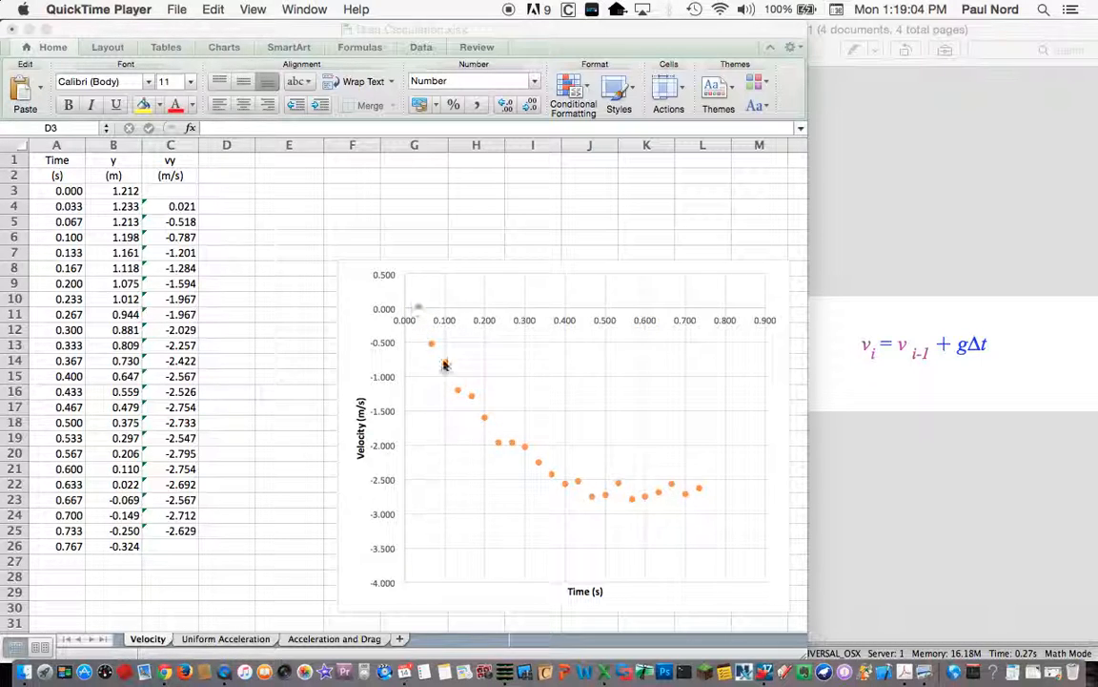
mouse_move(389, 408)
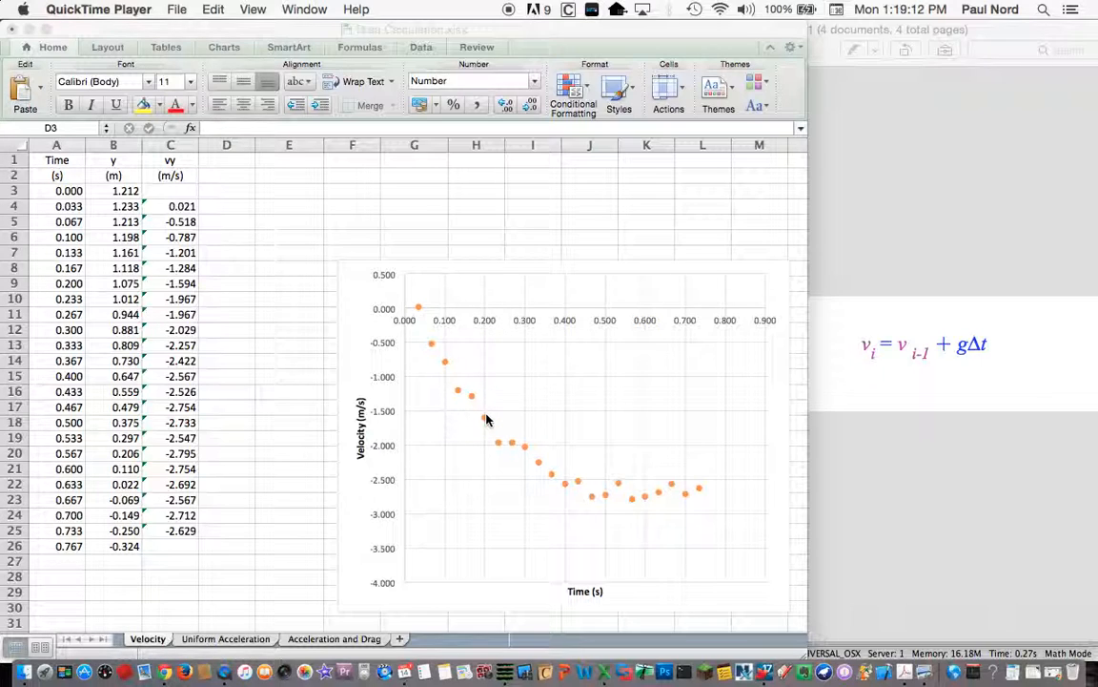
mouse_move(603, 473)
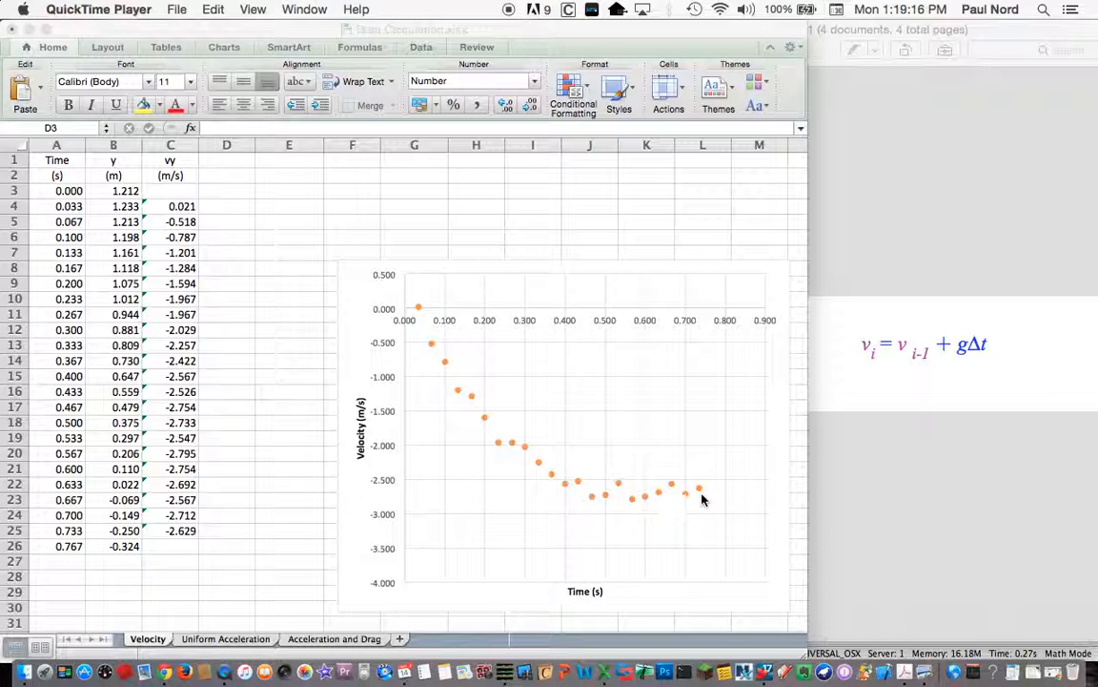
mouse_move(669, 508)
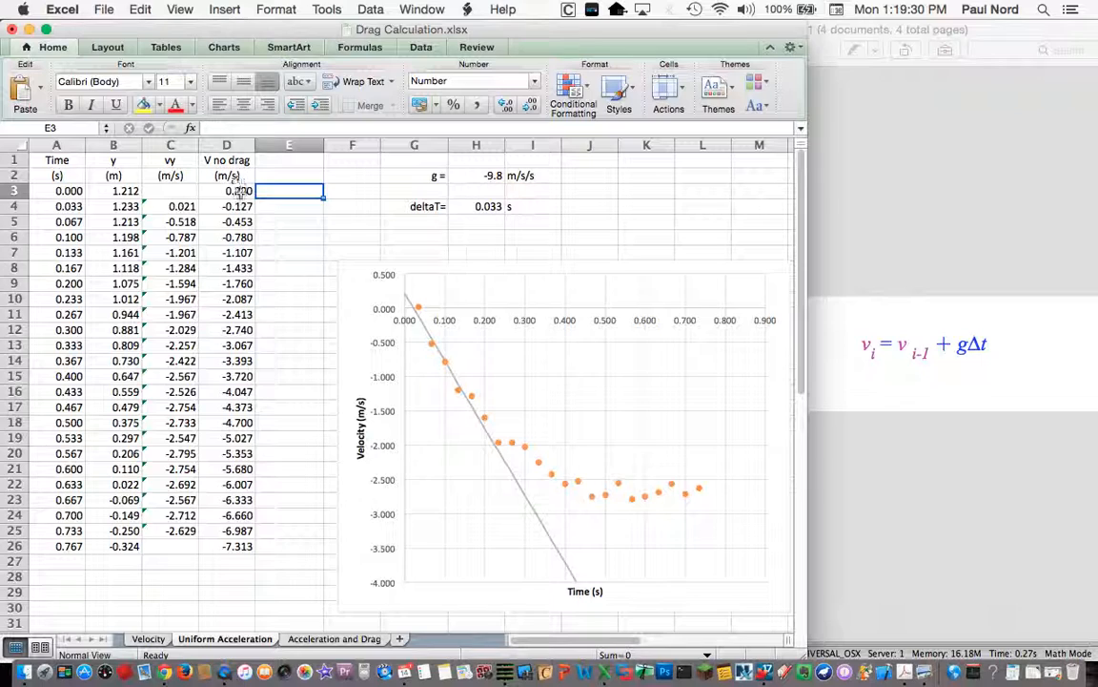
Select cell D3 to check the initial no-drag velocity value of 0.2.
click(225, 191)
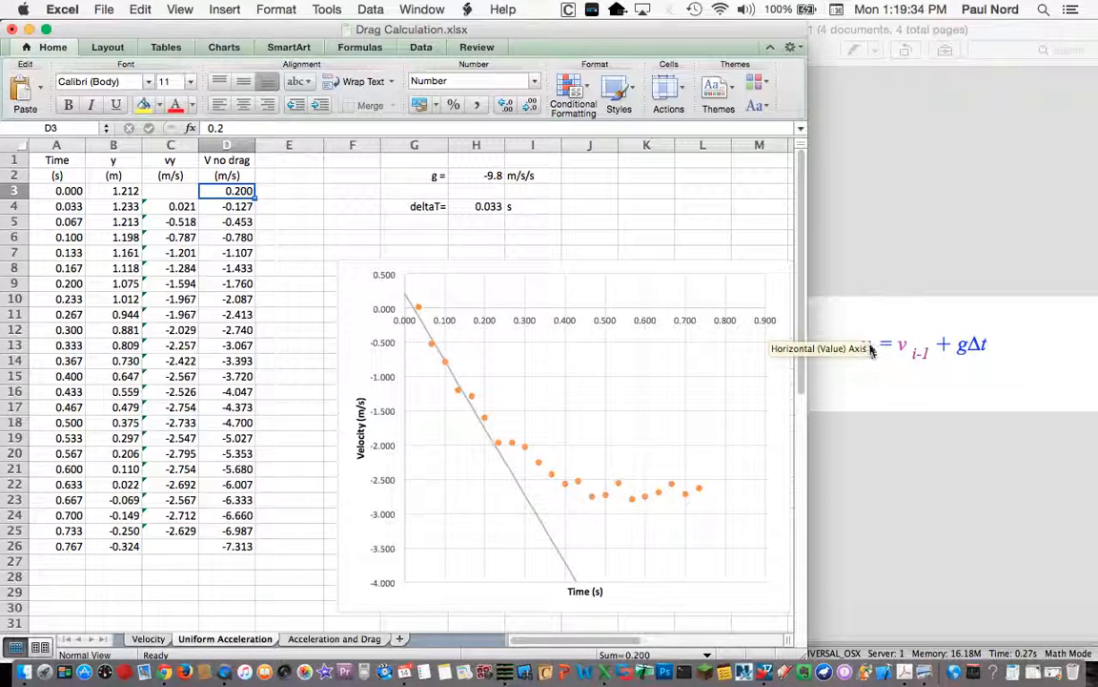
mouse_move(881, 372)
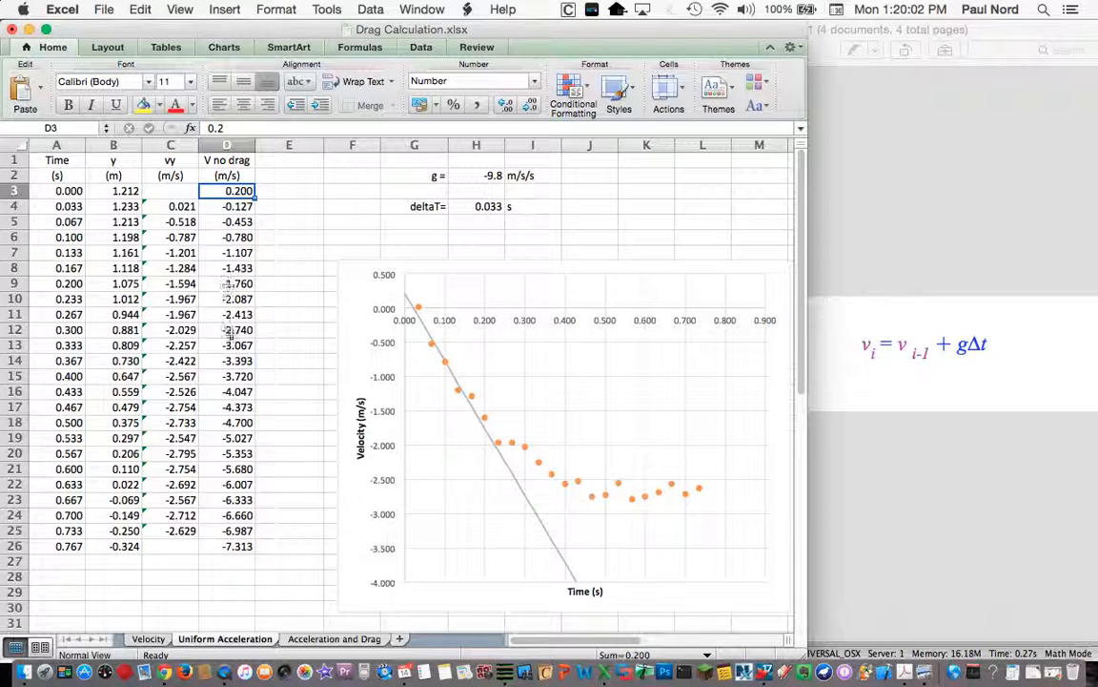
click(225, 206)
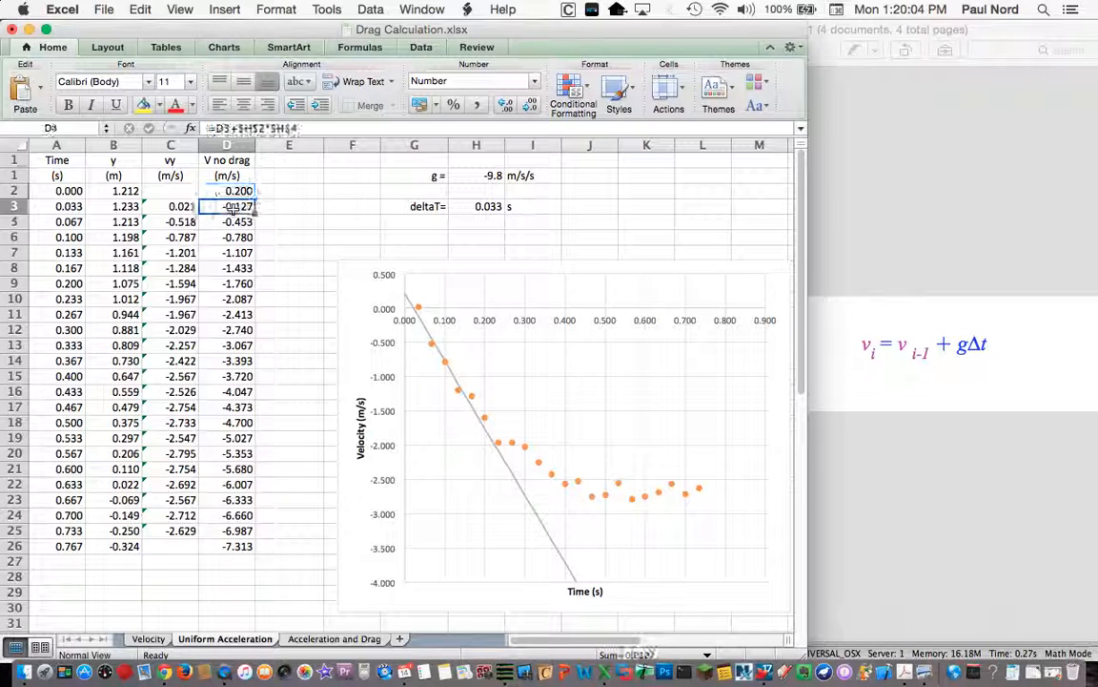
click(225, 206)
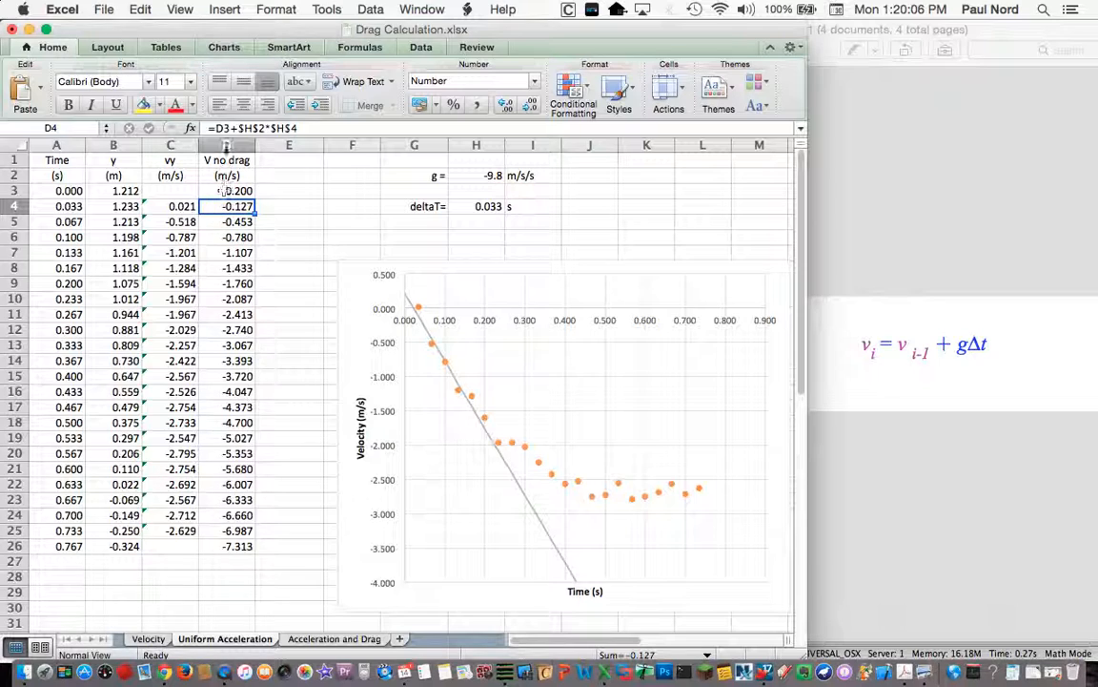
double_click(225, 206)
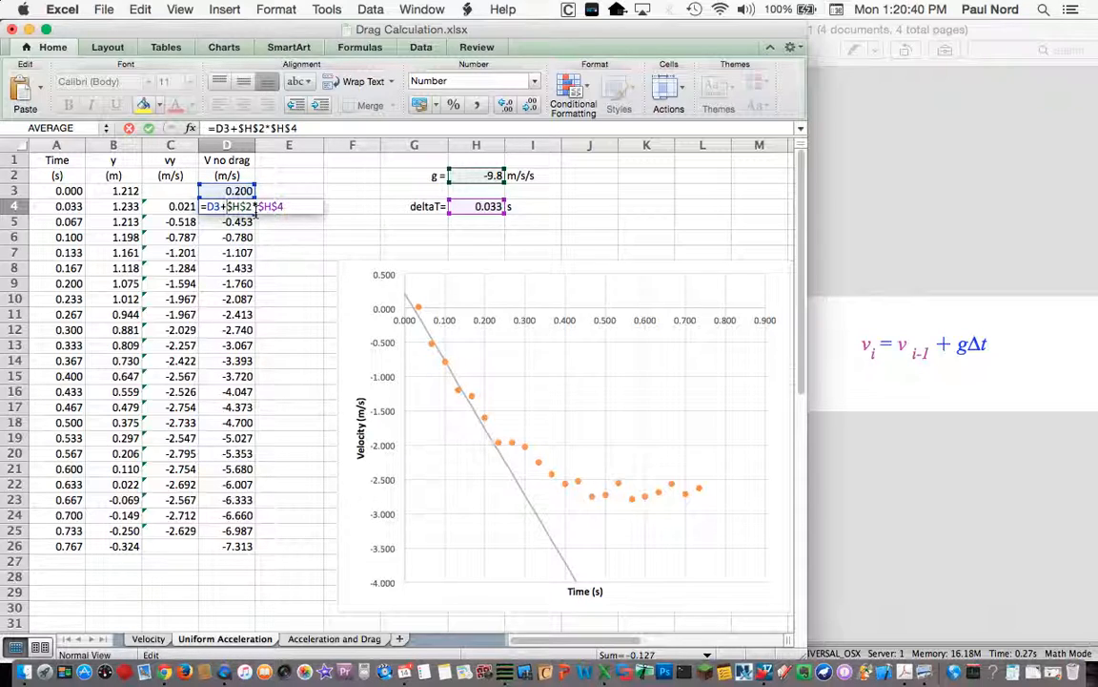
key(Return)
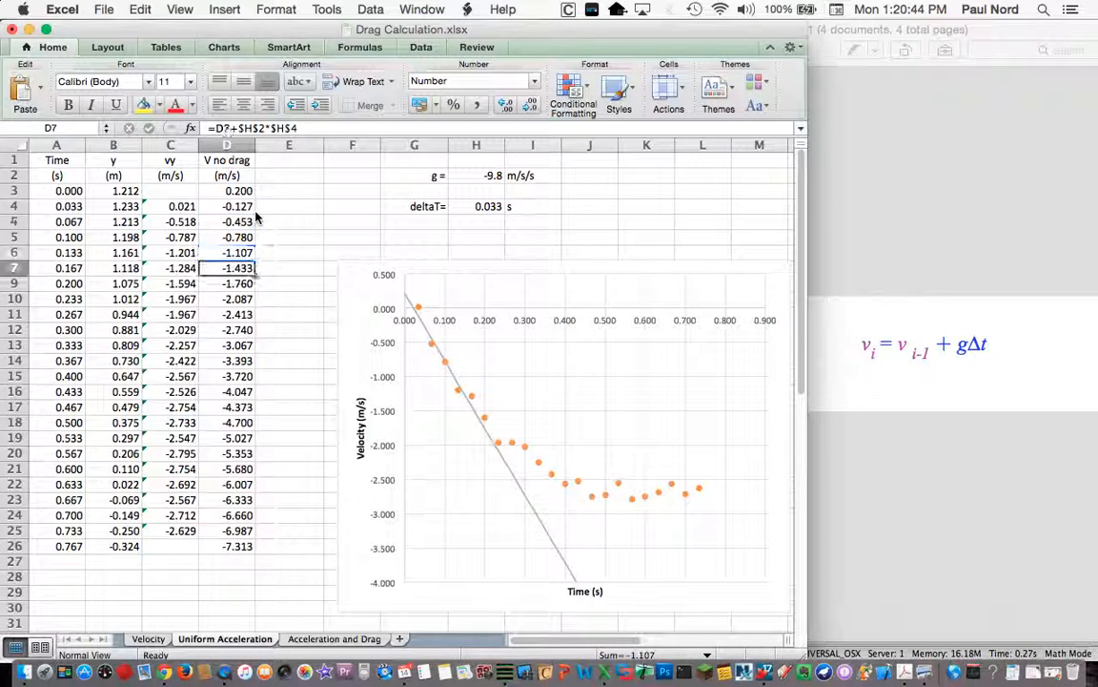
click(225, 251)
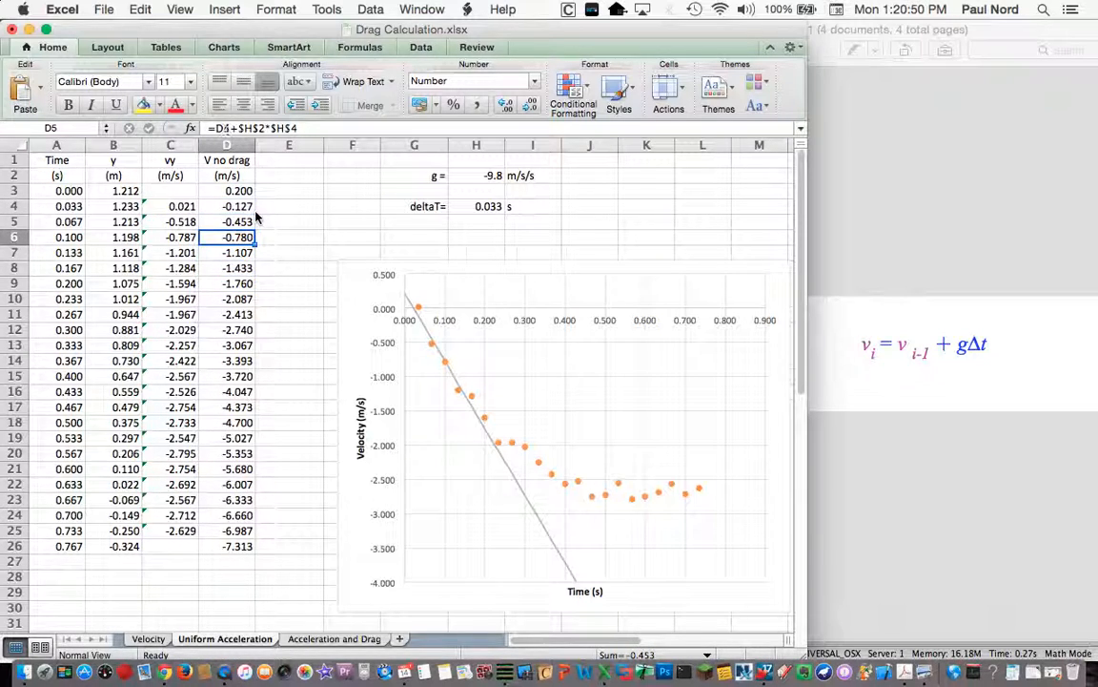
click(241, 191)
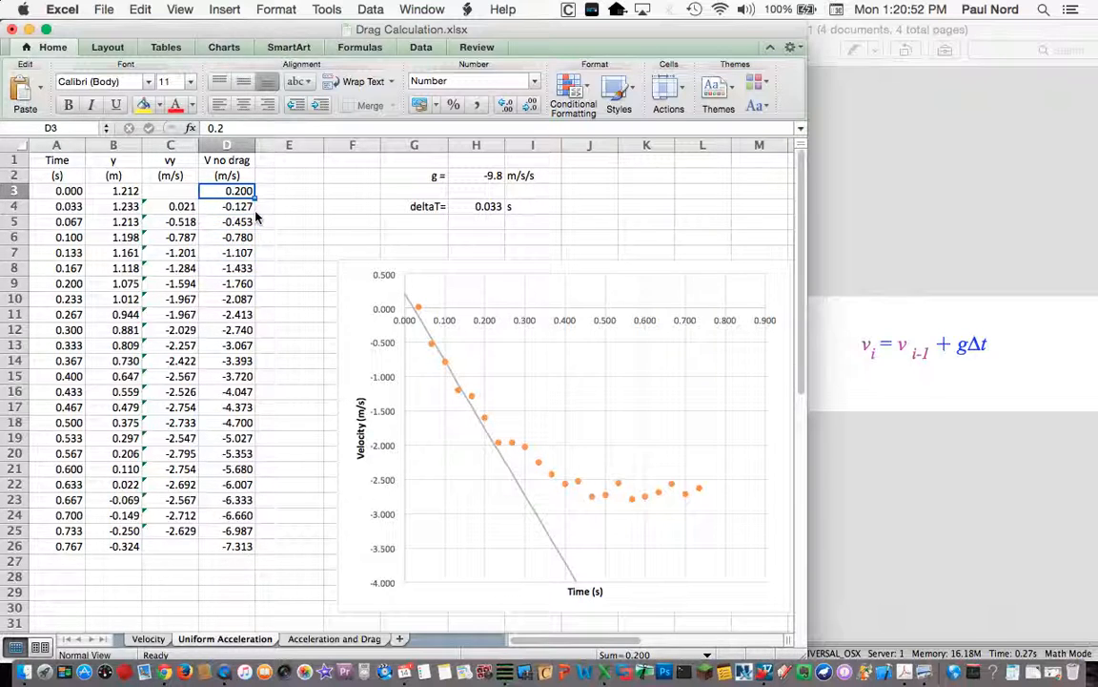
mouse_move(465, 407)
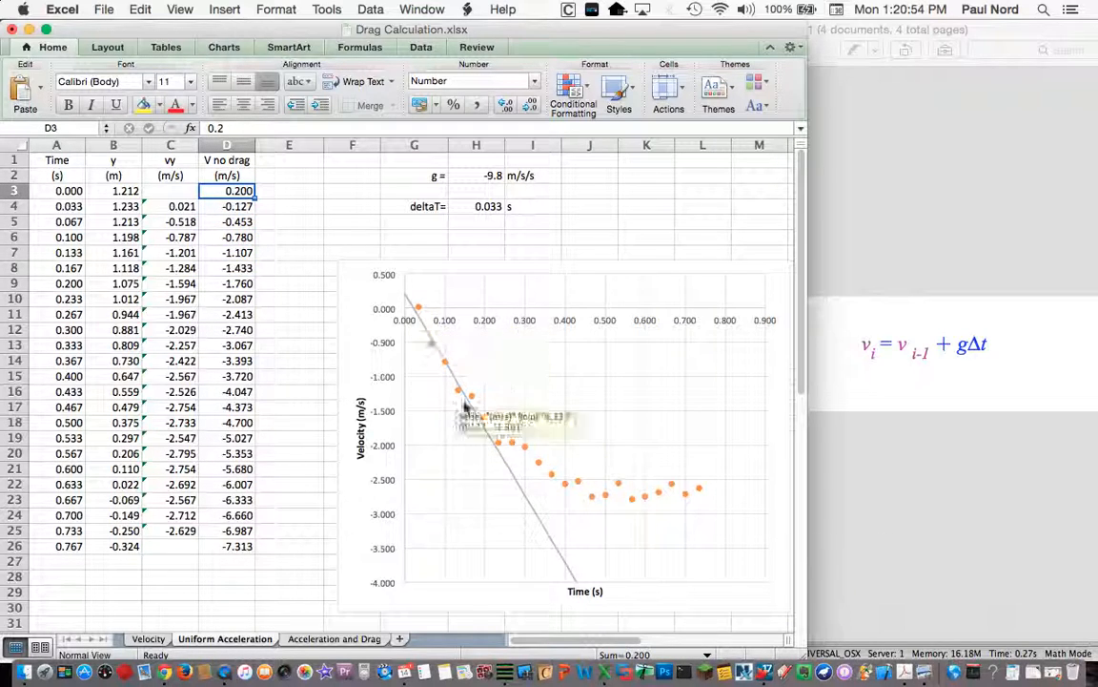
mouse_move(417, 320)
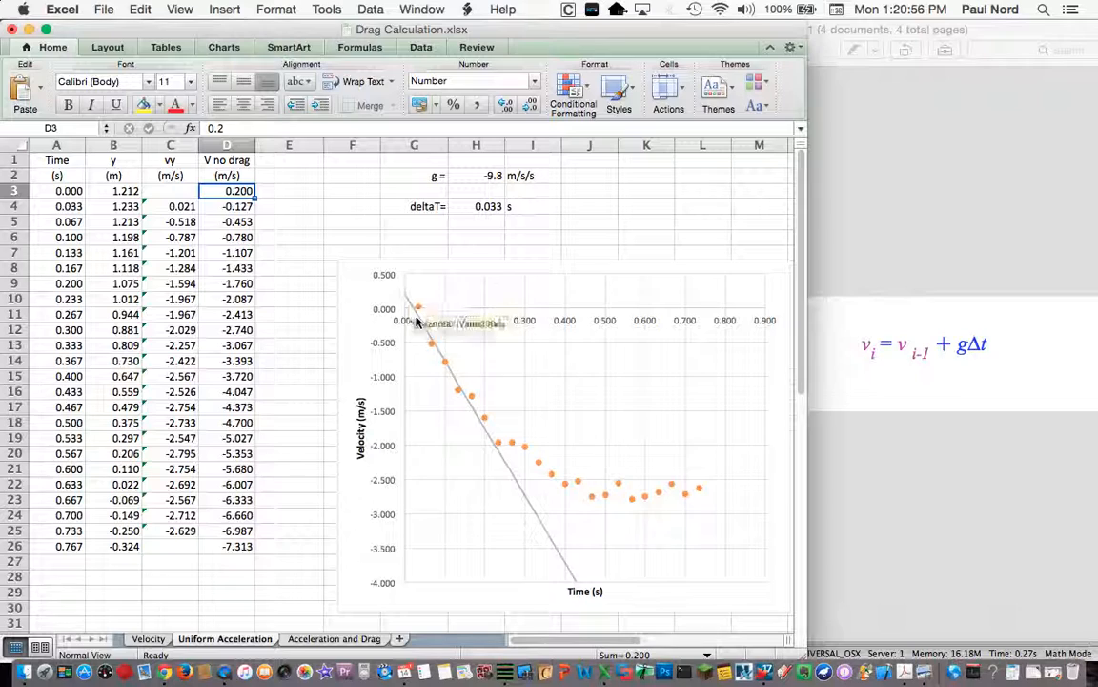
mouse_move(473, 391)
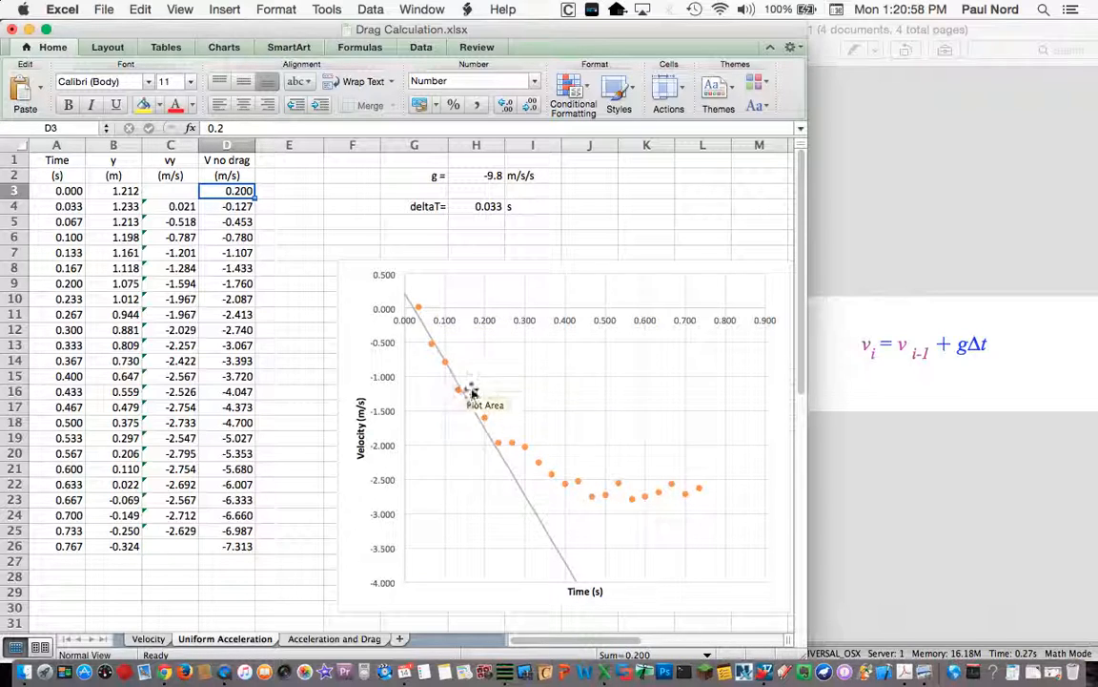
mouse_move(462, 395)
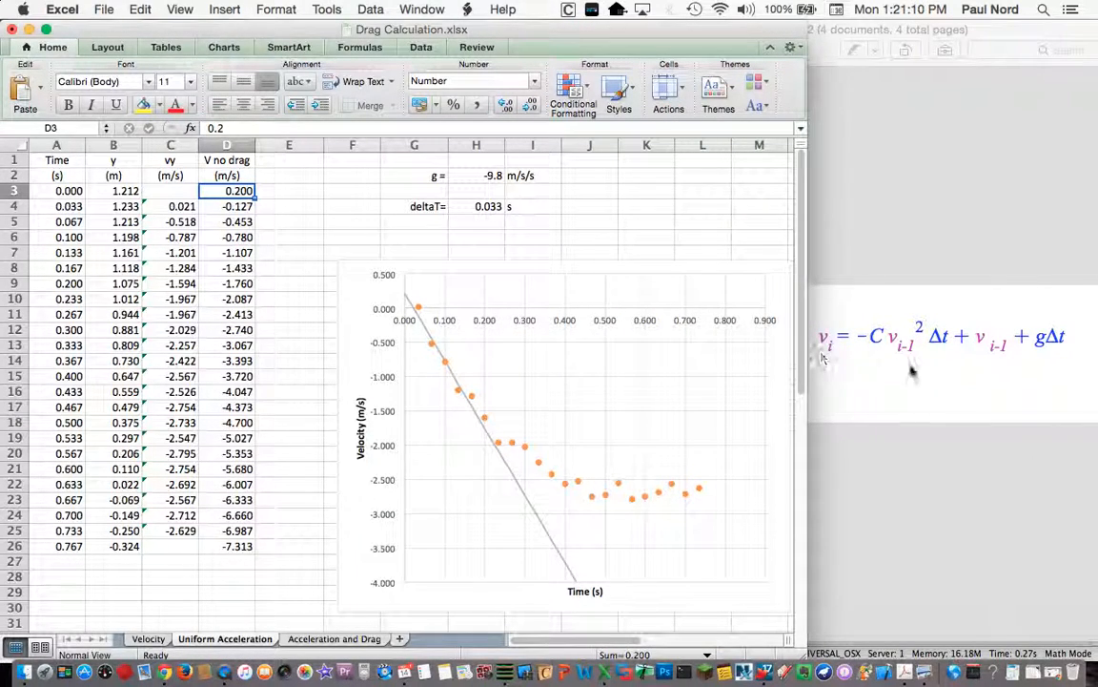
mouse_move(992, 334)
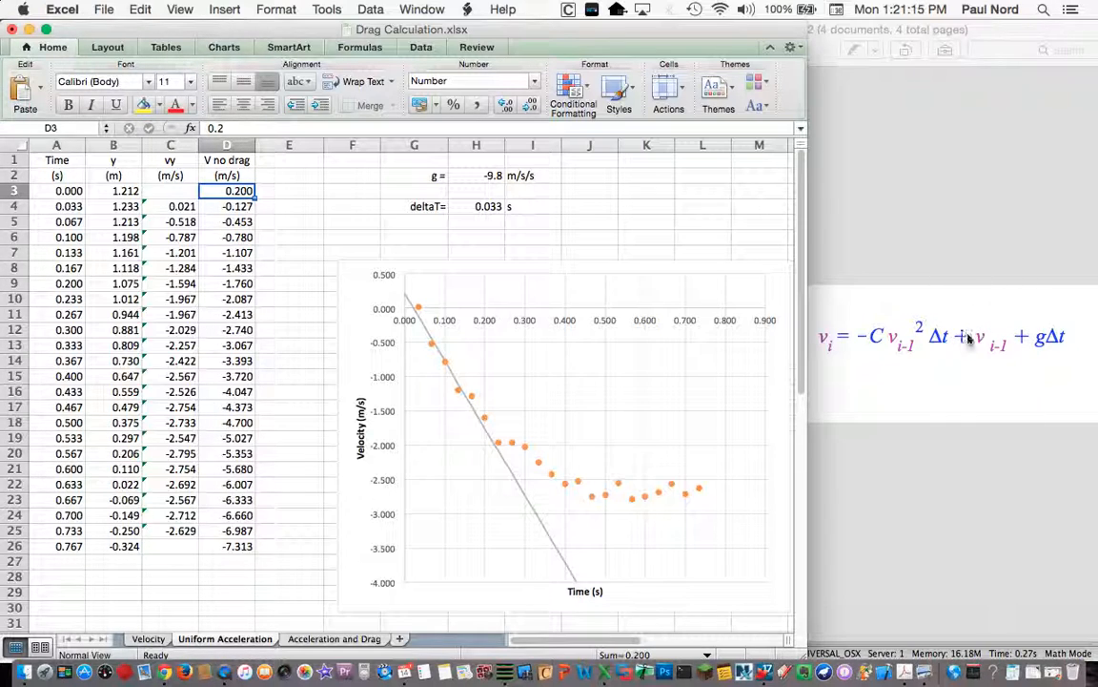
mouse_move(1049, 335)
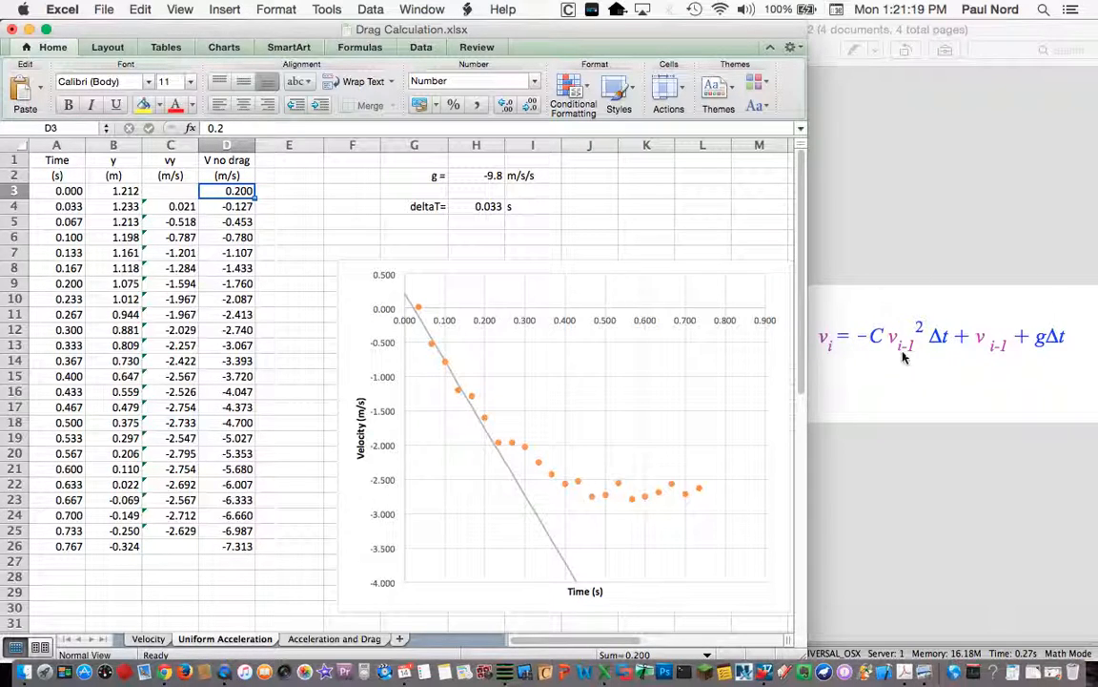
mouse_move(908, 334)
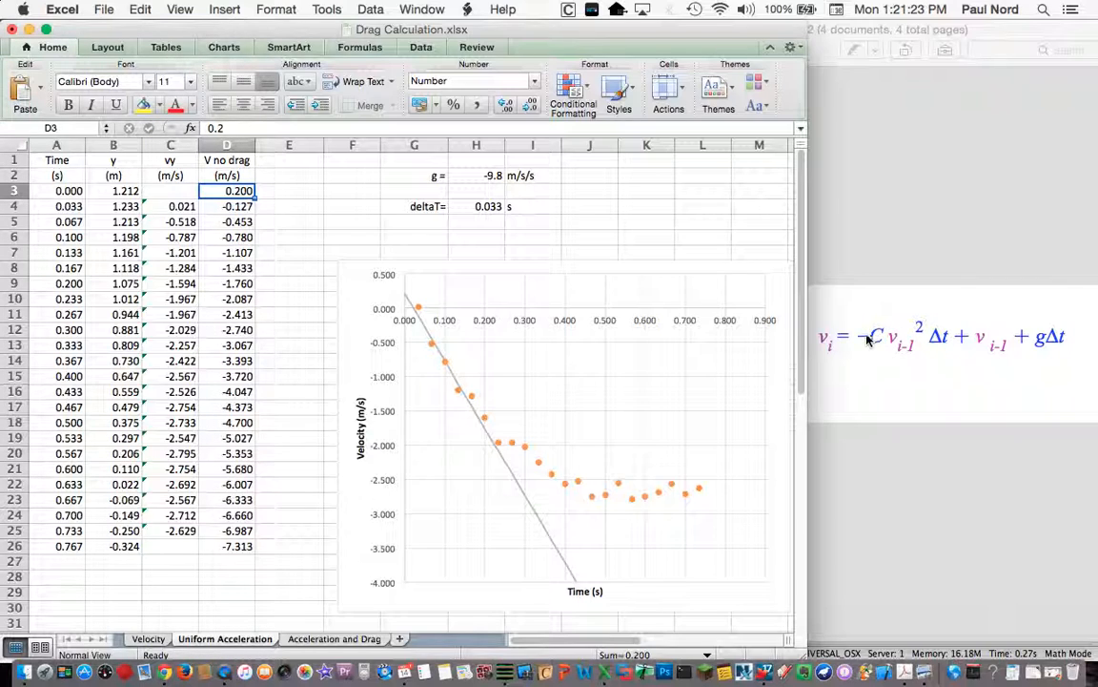
mouse_move(1045, 332)
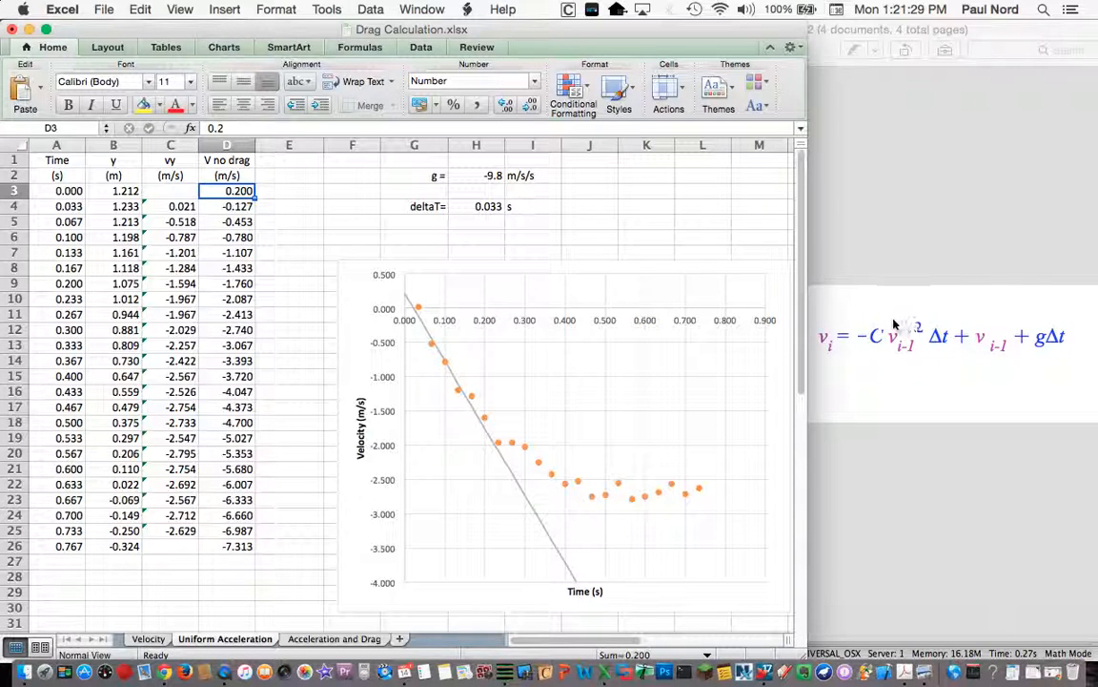
mouse_move(933, 347)
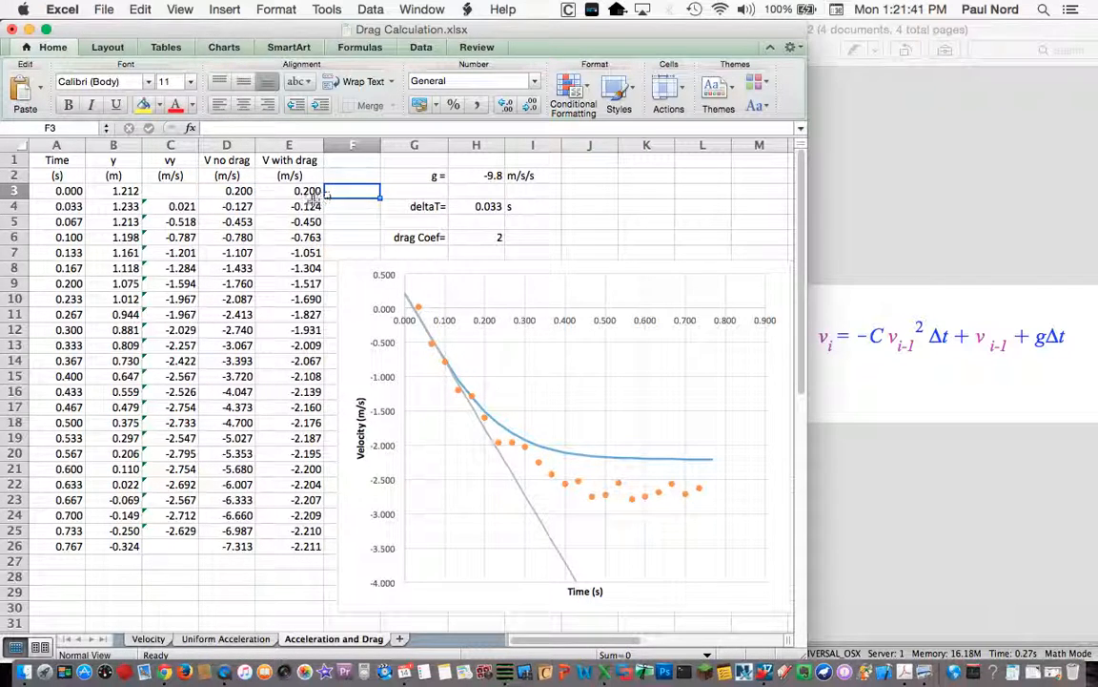
Inspect the 'V with drag' formula =E3+($H$2-$H$6*E3^2)*$H$4 in column E.
click(290, 206)
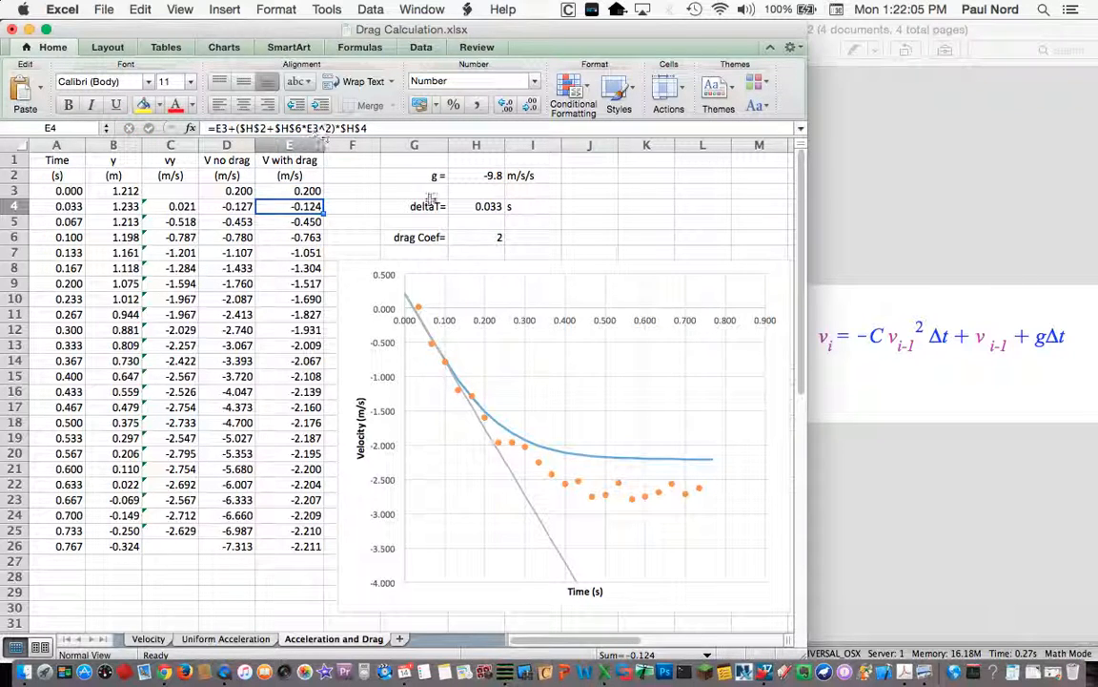
mouse_move(532, 450)
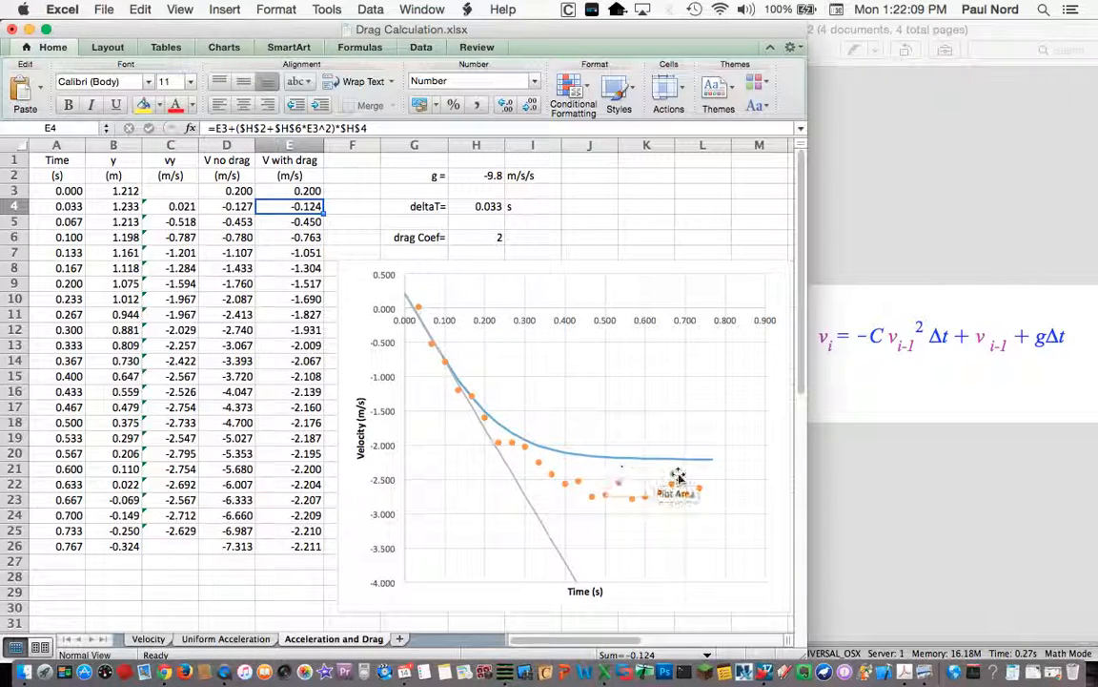
mouse_move(647, 522)
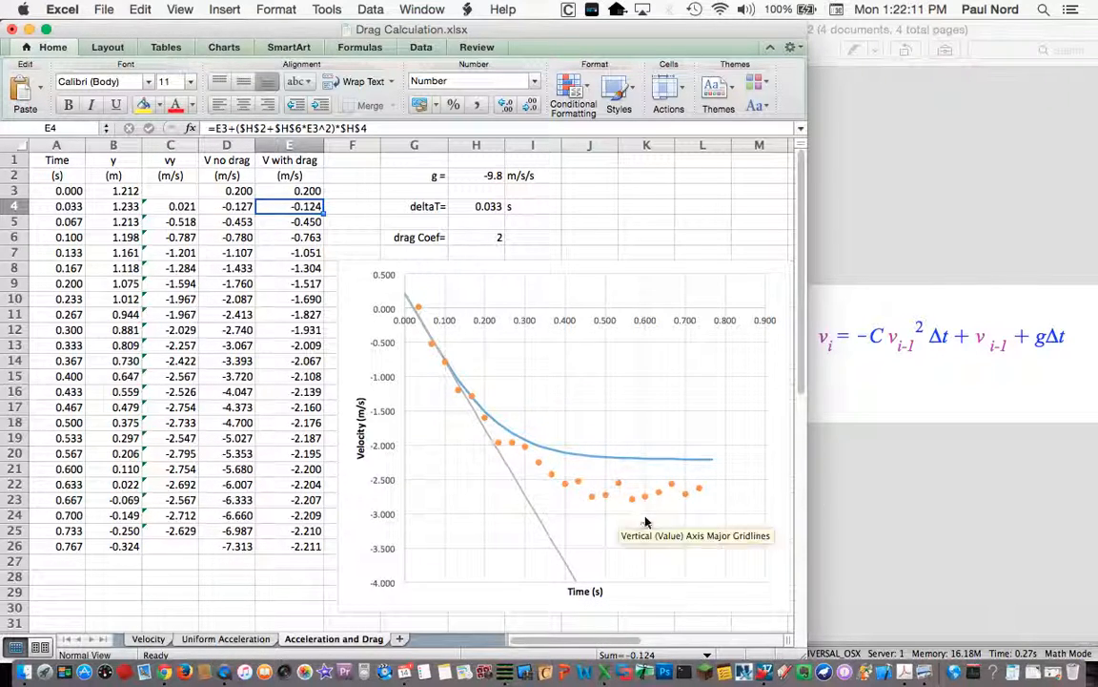
mouse_move(490, 248)
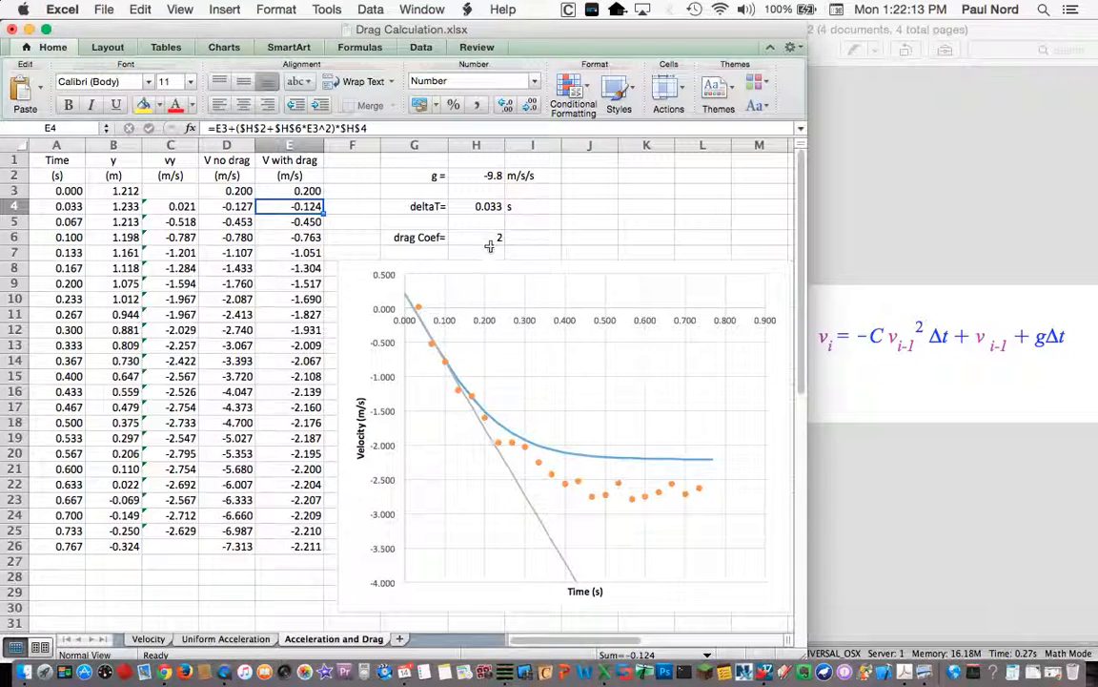
Try drag coefficients 1 and 1.3 in H6, settling on 1.25 to match the measured points.
click(477, 236)
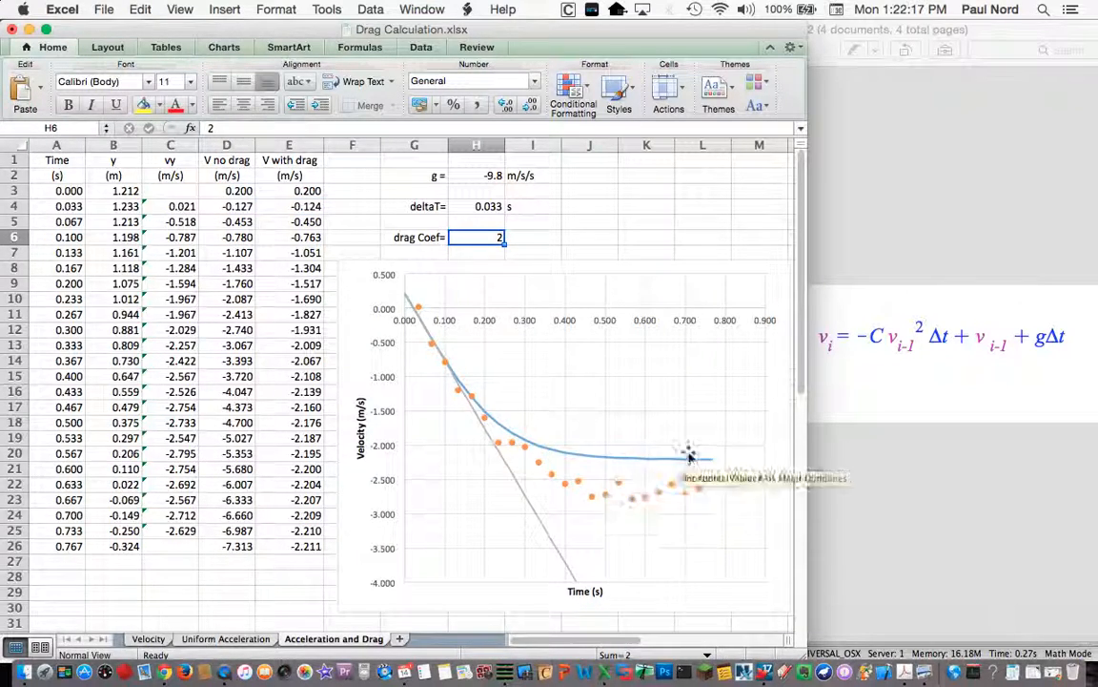
mouse_move(627, 466)
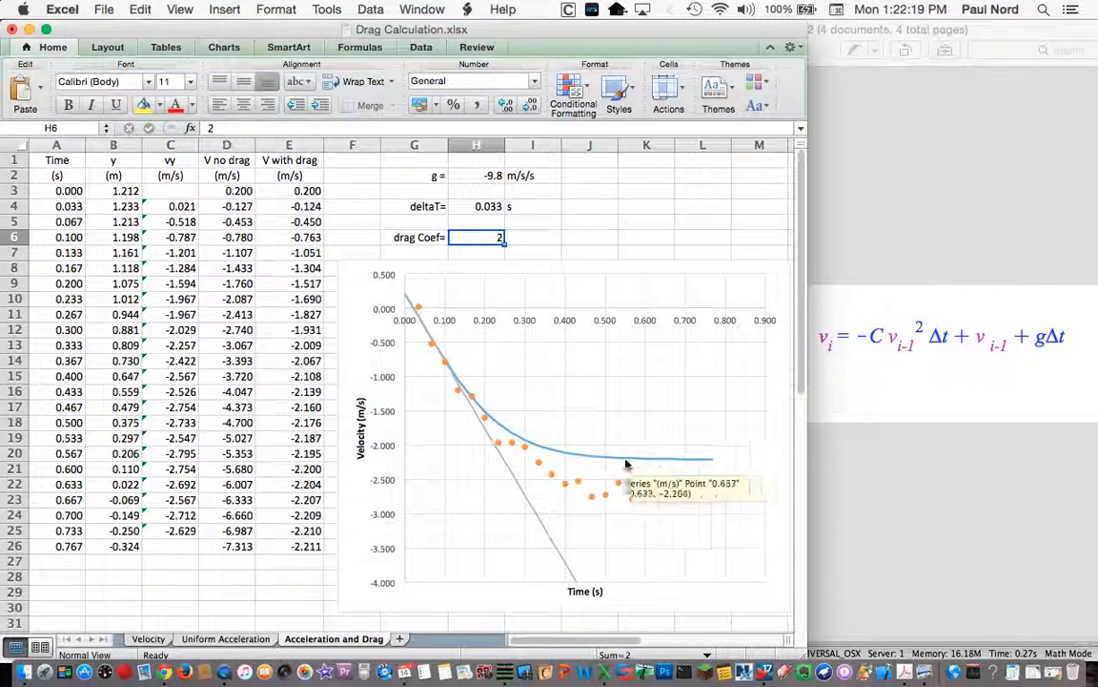
mouse_move(692, 469)
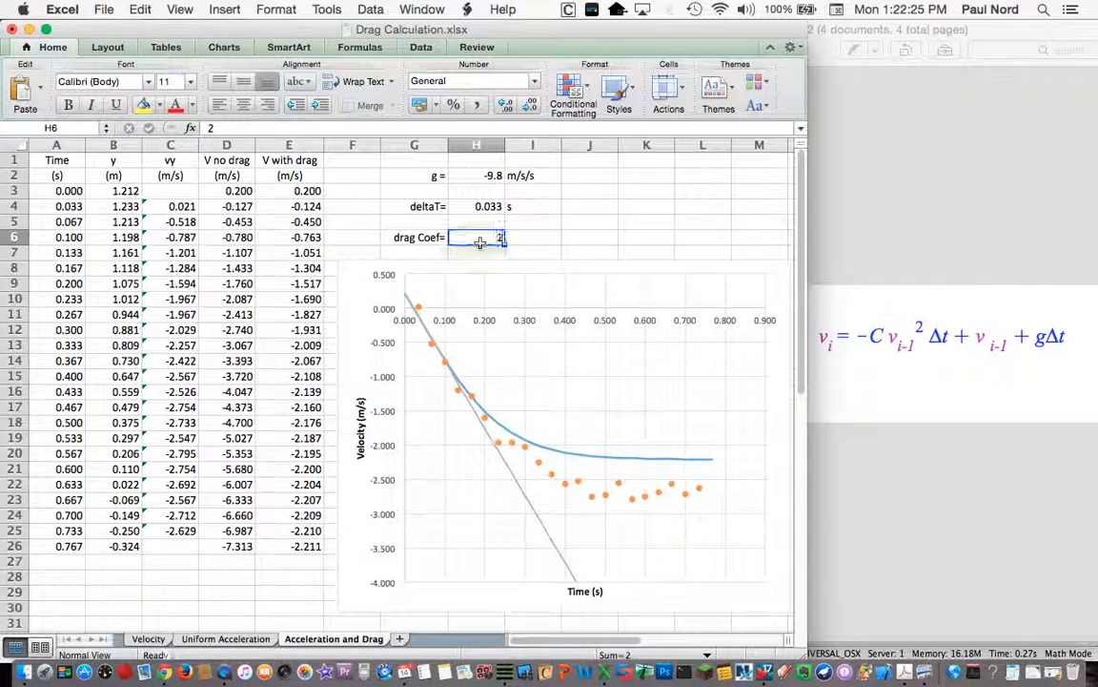
text(1)
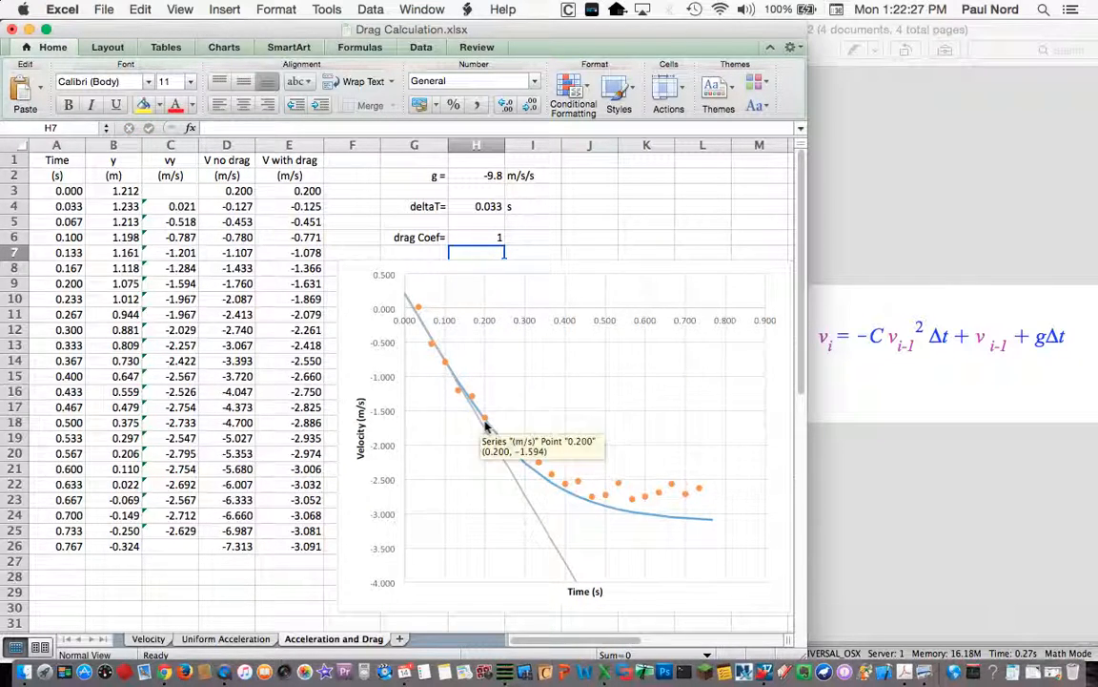
click(477, 237)
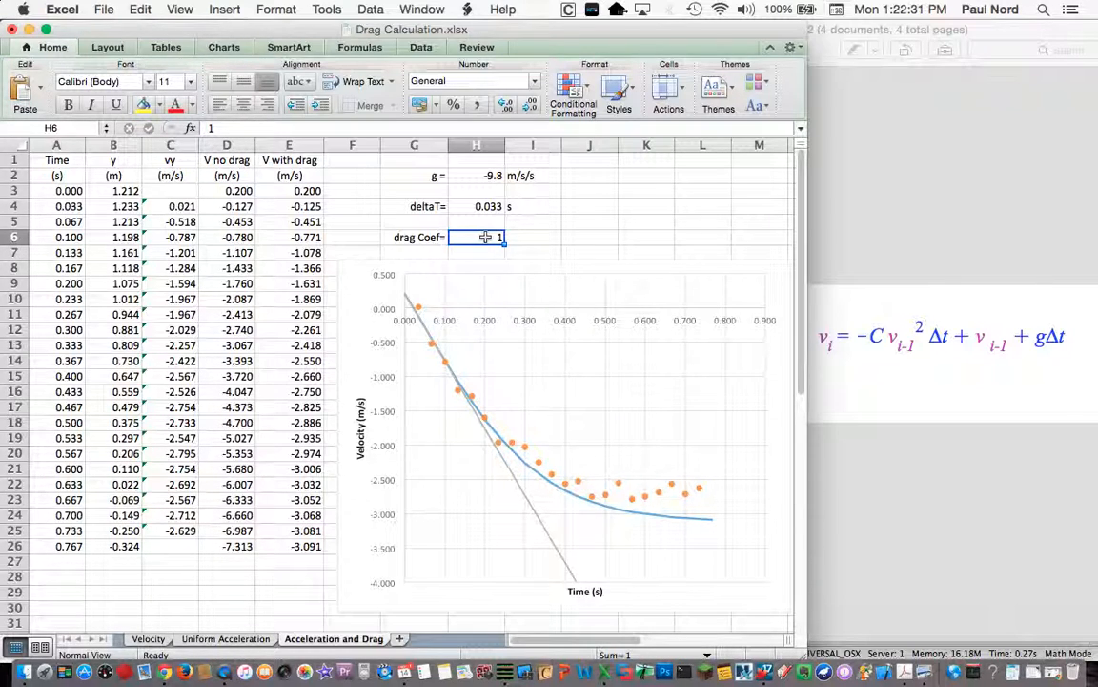
text(1.3)
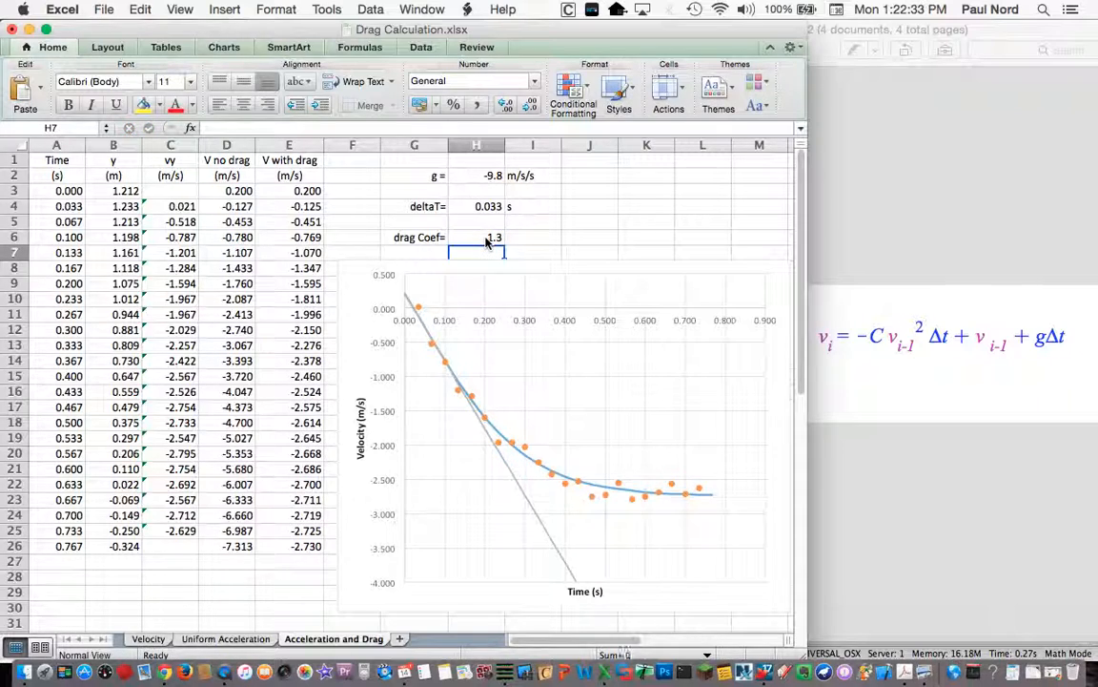
click(476, 237)
text(1.25)
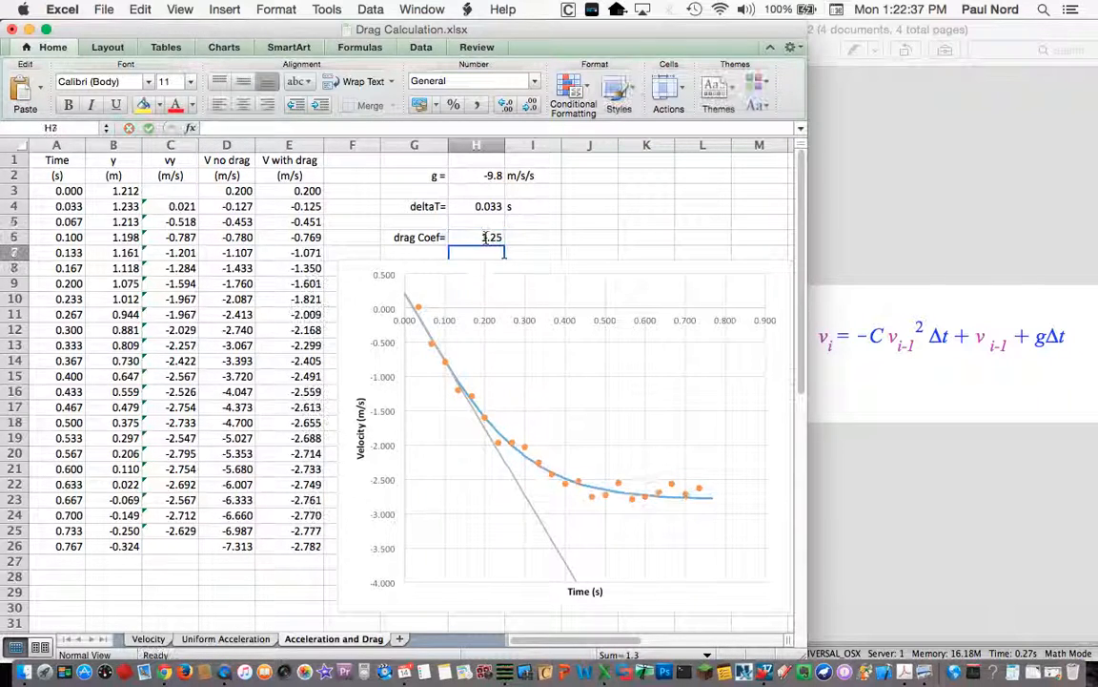
click(476, 237)
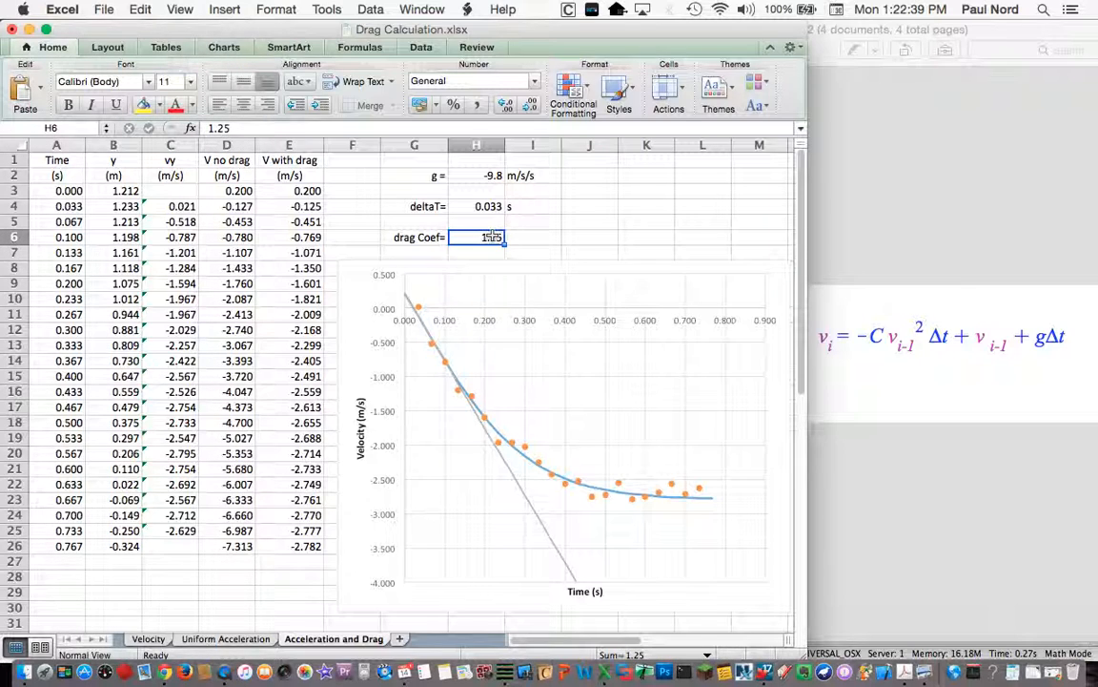
key(Return)
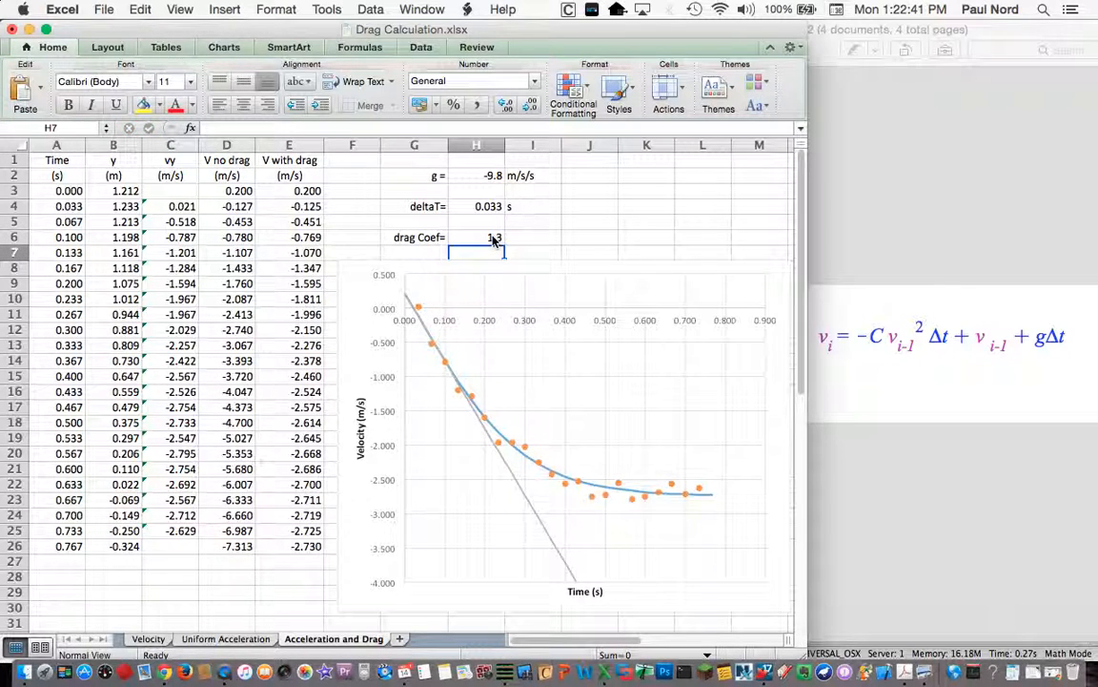